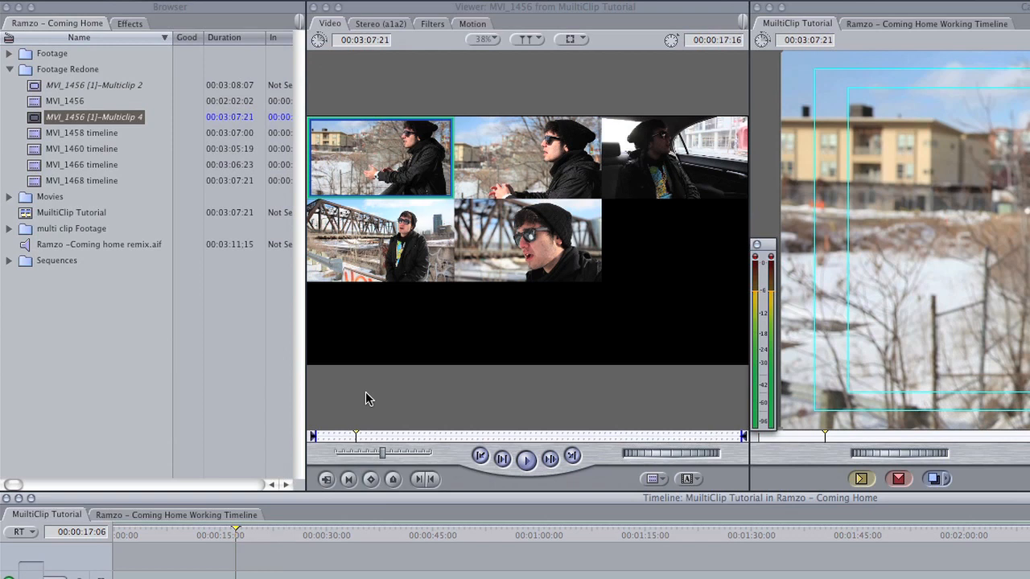
{"action": "mouse_move", "coordinate": [606, 148]}
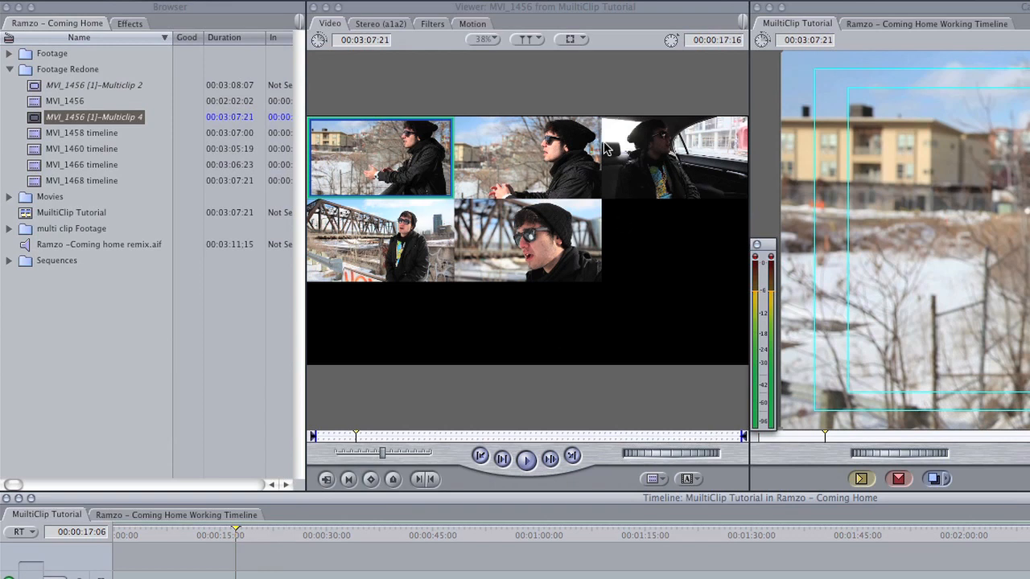
{"action": "mouse_move", "coordinate": [631, 197]}
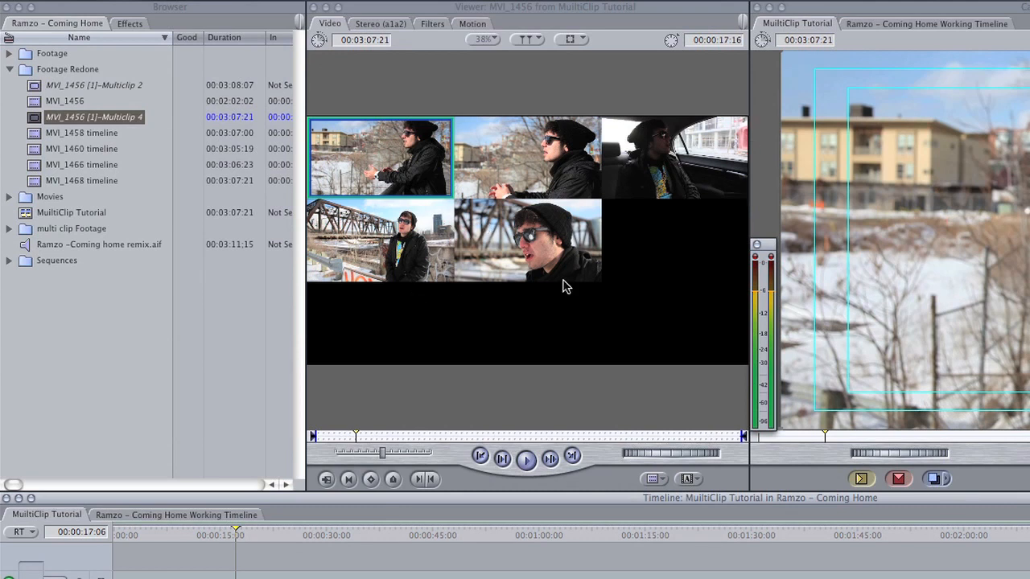
{"action": "mouse_move", "coordinate": [543, 308]}
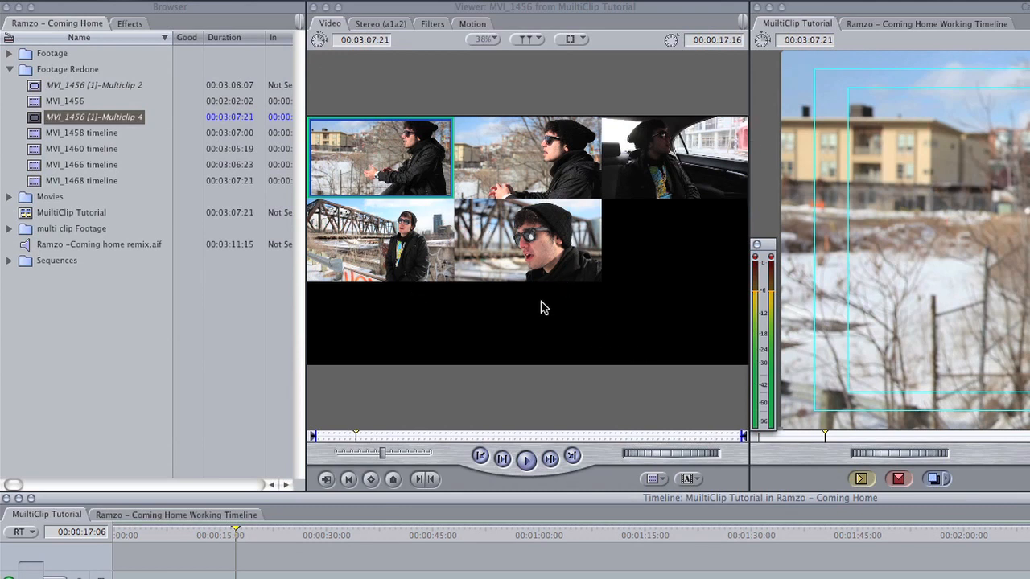